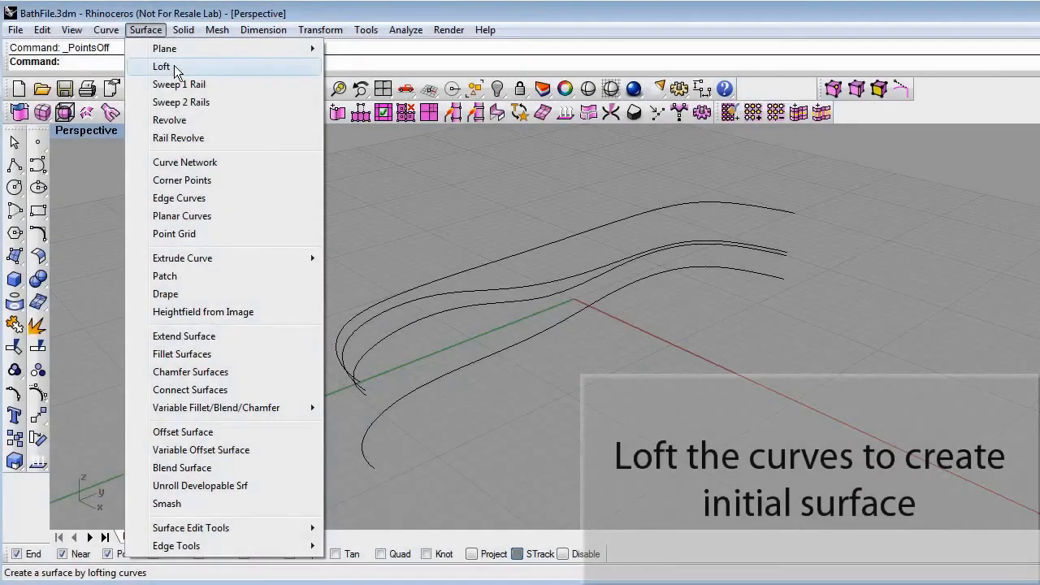
# Loft the three wavy profile curves into a wall surface using Straight sections style.
pyautogui.click(162, 66)
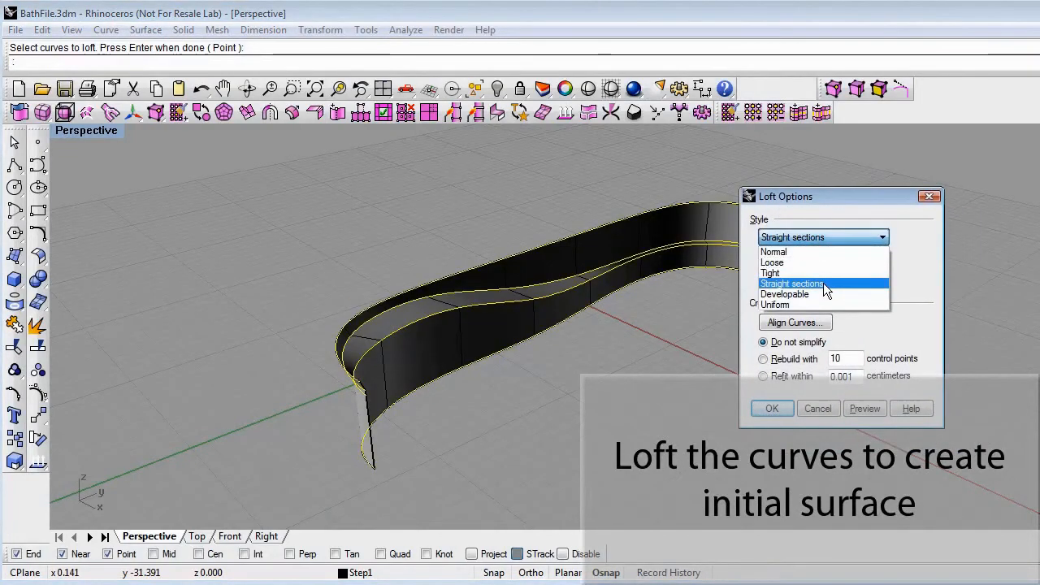
pyautogui.click(770, 408)
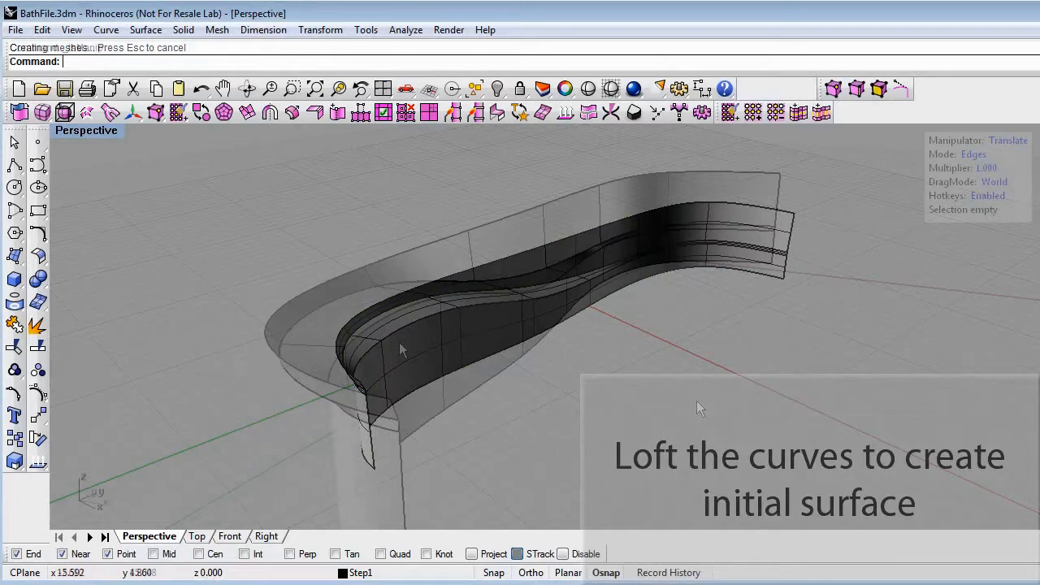
# Convert the loft to a T-spline, edit it, and display the final smoothed tub layer.
pyautogui.click(178, 113)
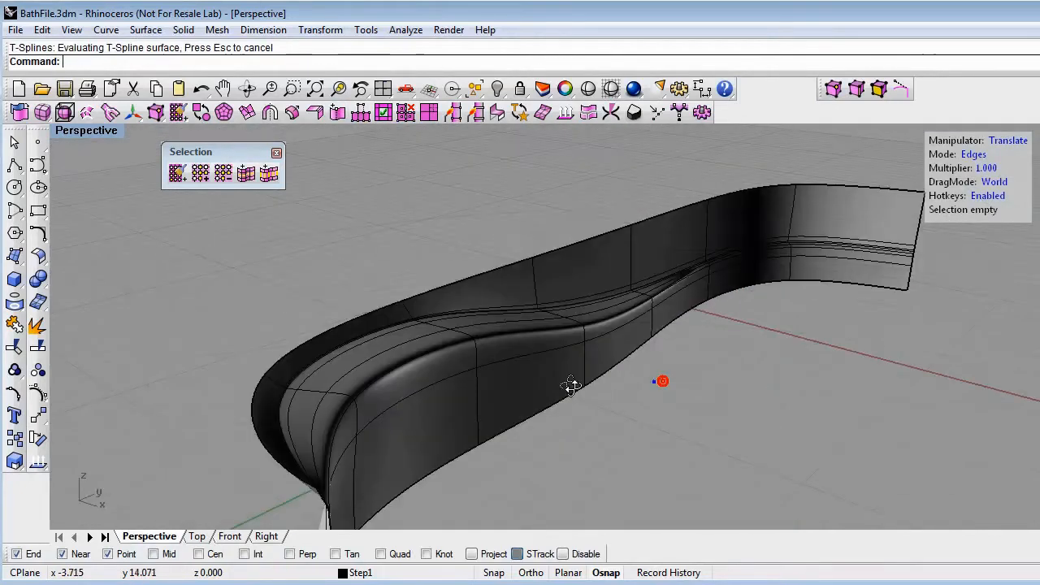
pyautogui.moveTo(572, 387); pyautogui.dragTo(573, 341)
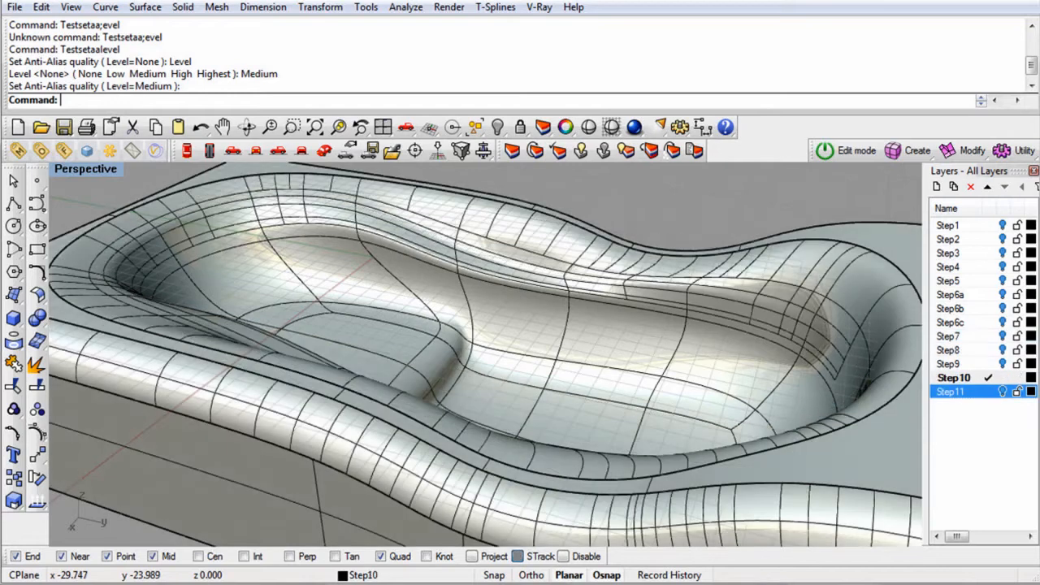
pyautogui.click(951, 390)
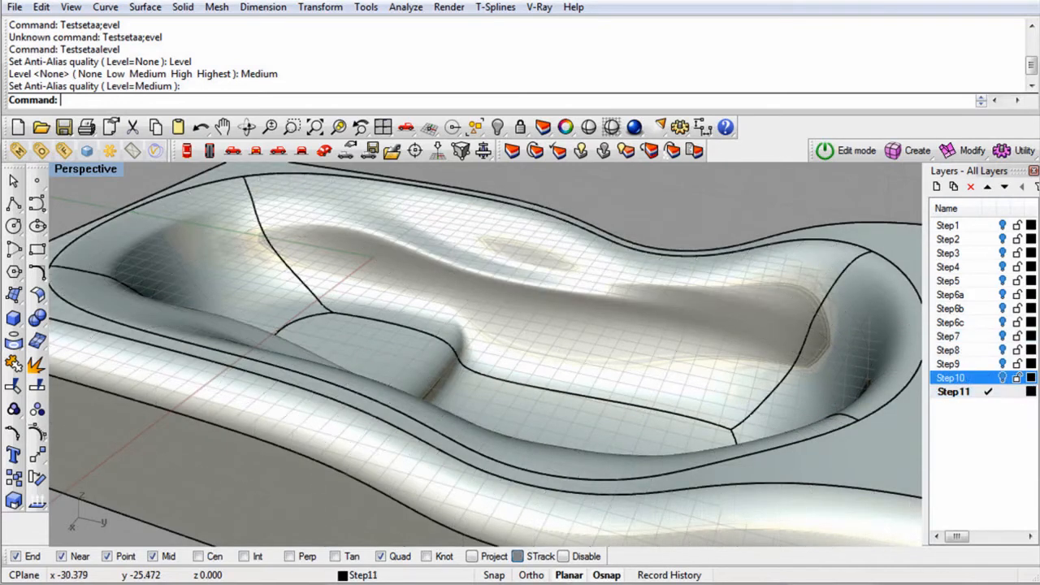